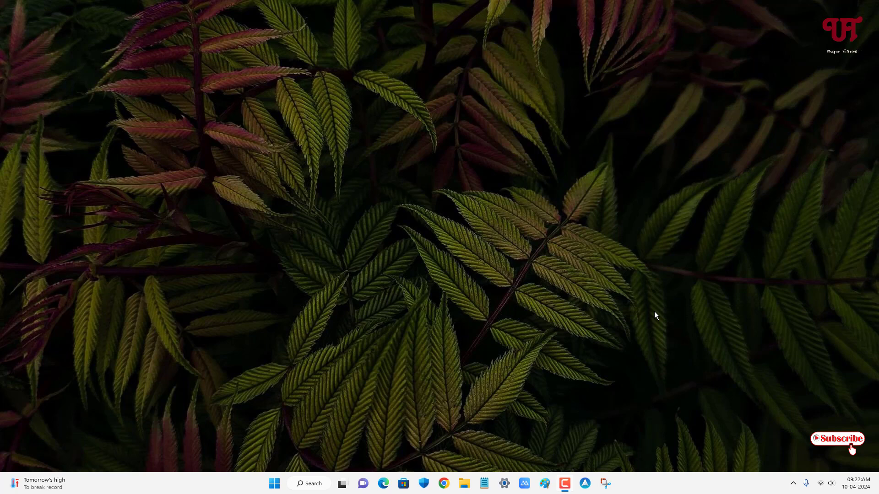
{"action": "mouse_move", "coordinate": [526, 291]}
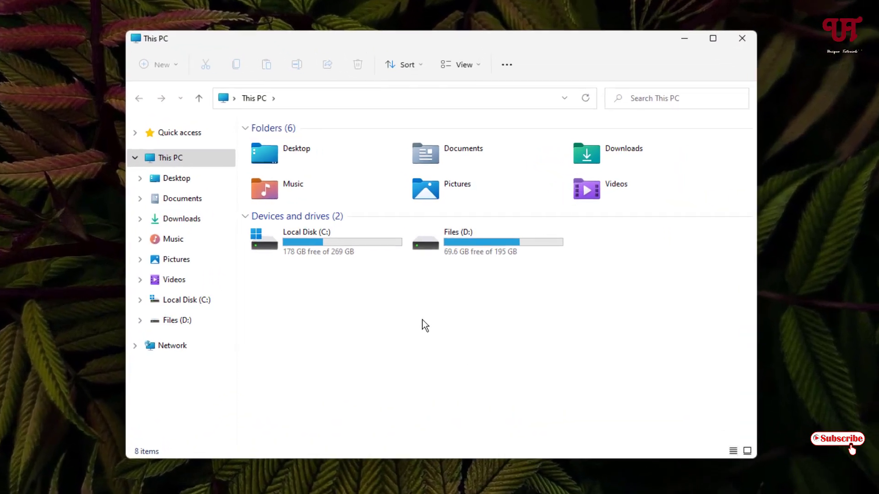
{"action": "mouse_move", "coordinate": [460, 255]}
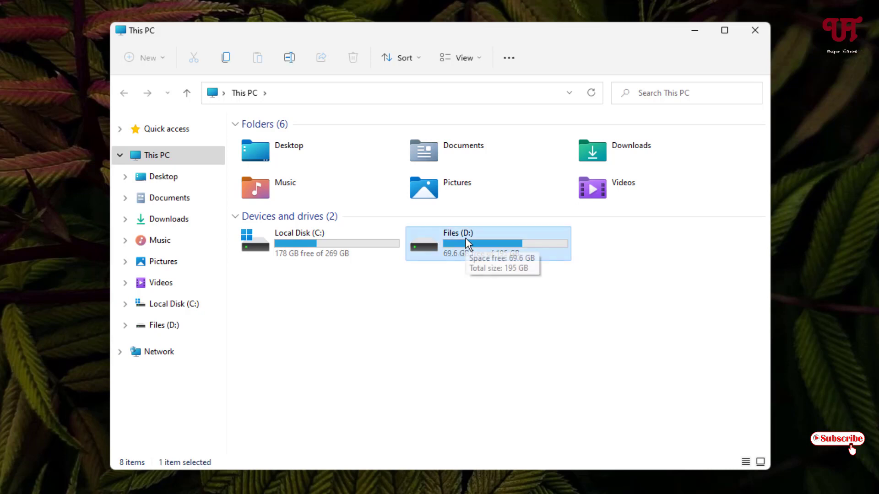
- Inspect the Files (D:) drive's full context menu under This PC, then close File Explorer
{"action": "right_click", "coordinate": [465, 244]}
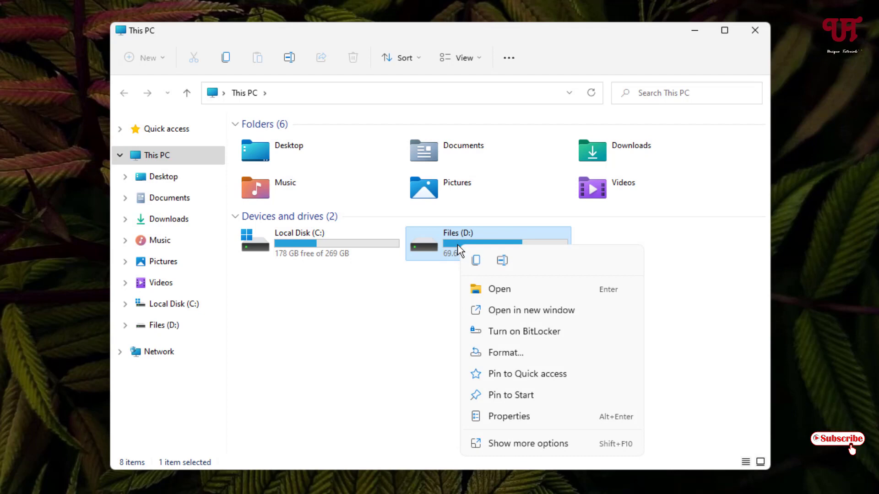
{"action": "left_click", "coordinate": [527, 443]}
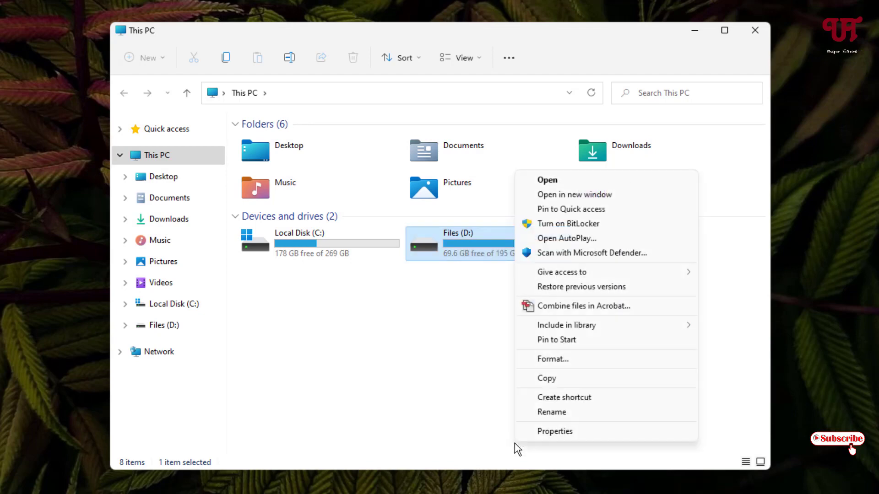
{"action": "mouse_move", "coordinate": [546, 275]}
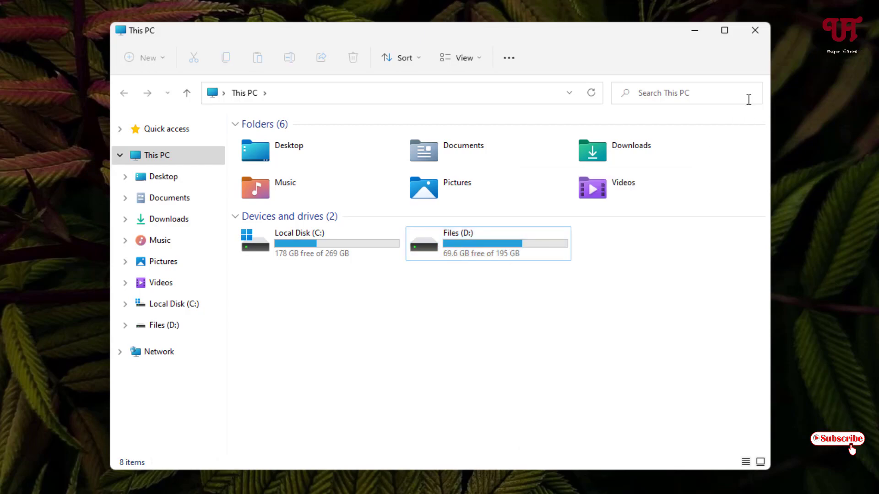
{"action": "left_click", "coordinate": [755, 30]}
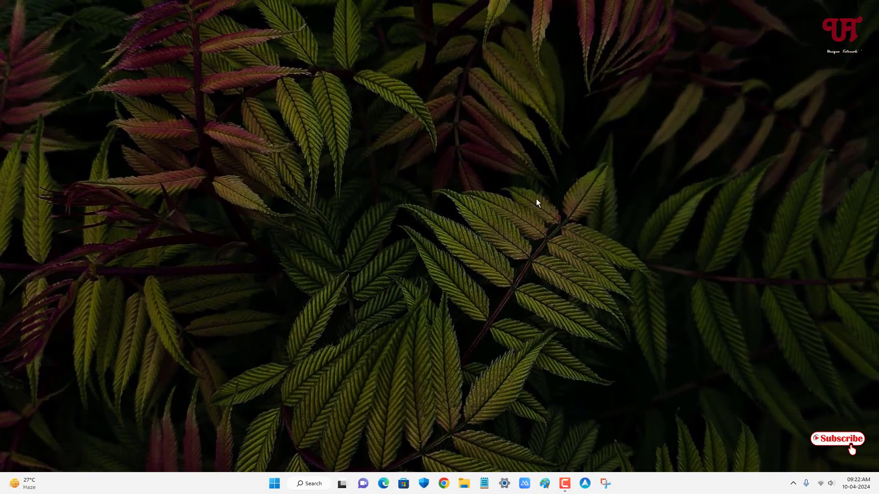
{"action": "mouse_move", "coordinate": [395, 335]}
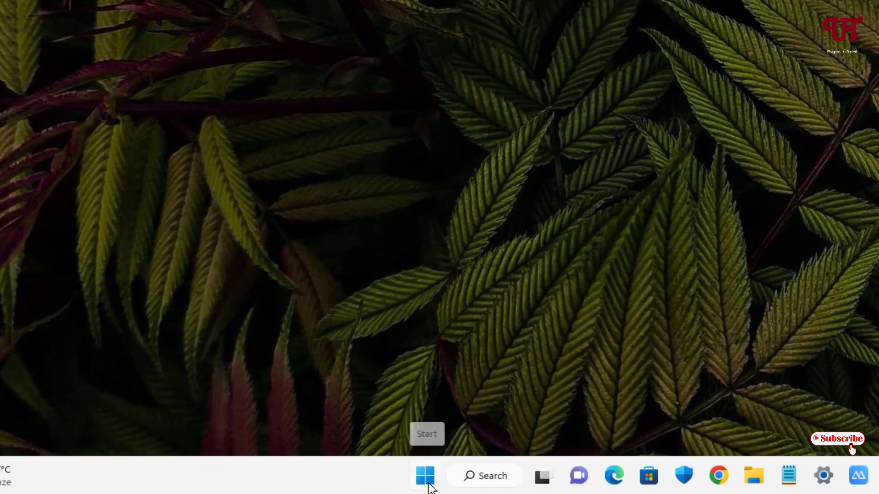
- Search the Start menu for 'Disk Management'
{"action": "right_click", "coordinate": [424, 475]}
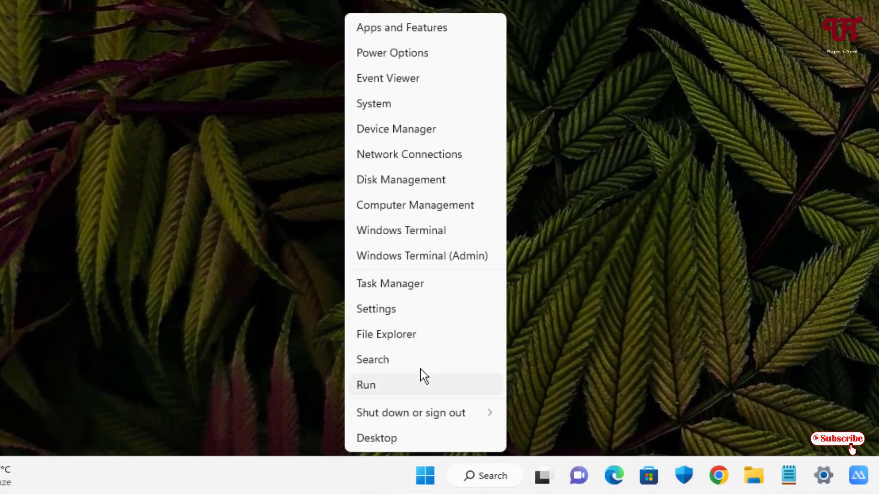
{"action": "mouse_move", "coordinate": [405, 185]}
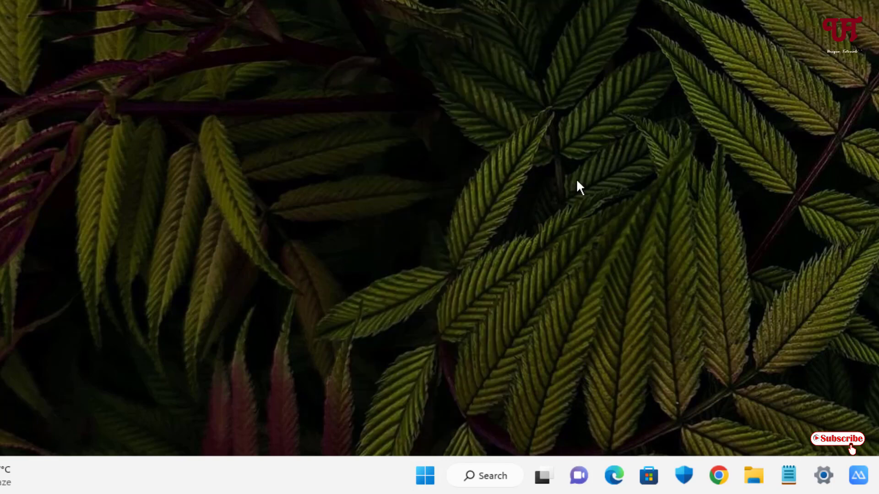
{"action": "left_click", "coordinate": [425, 475]}
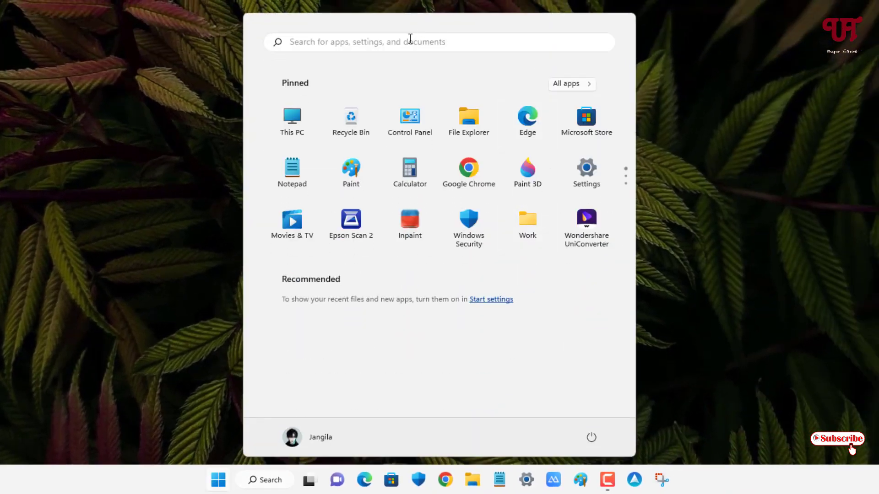
{"action": "type", "text": "Disk Management"}
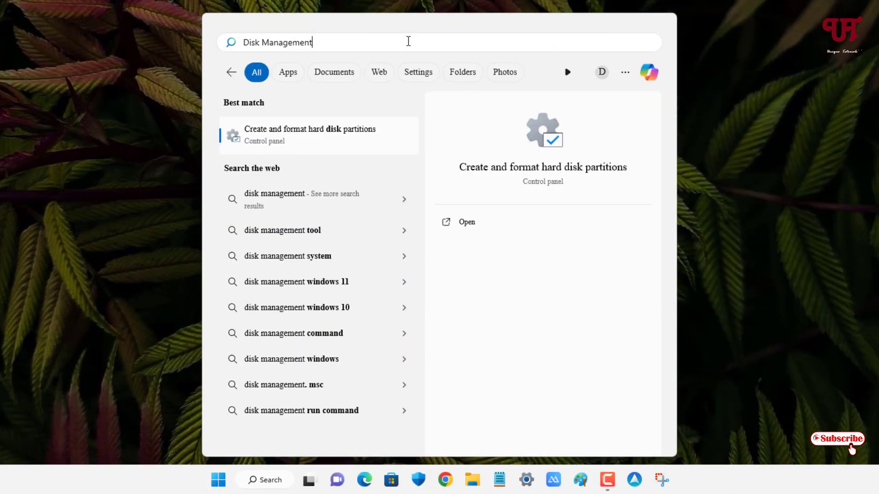
{"action": "mouse_move", "coordinate": [296, 137]}
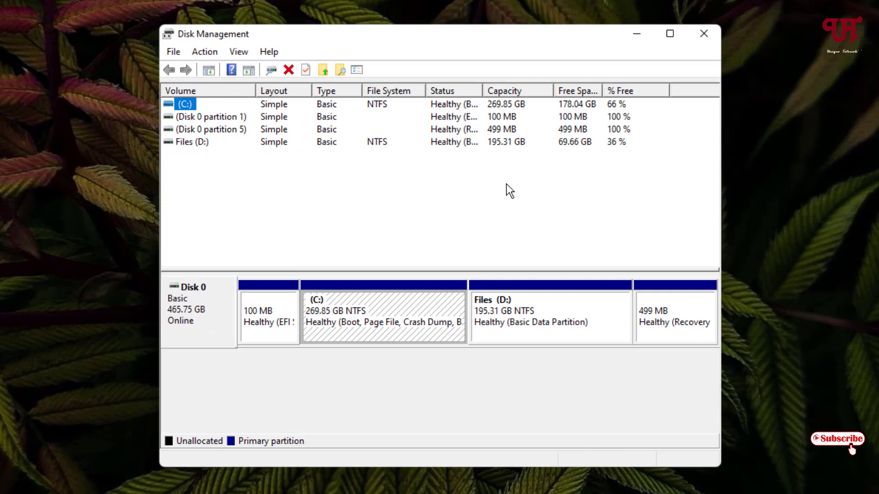
{"action": "mouse_move", "coordinate": [459, 317]}
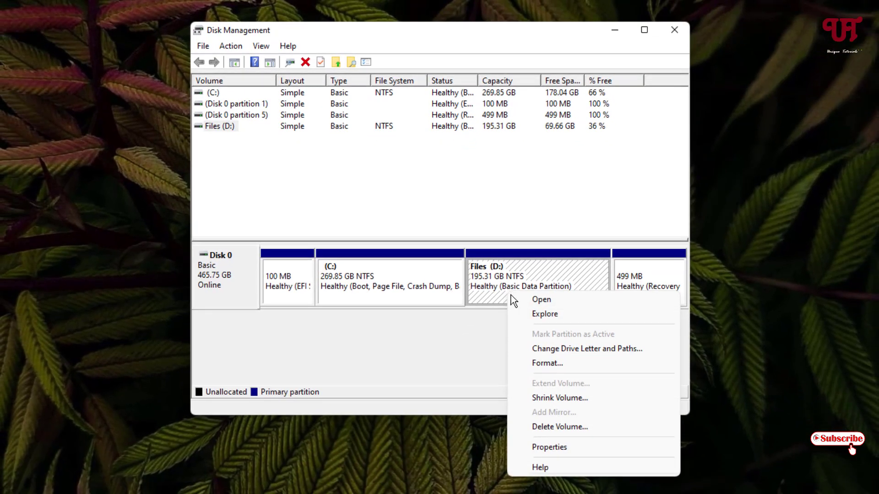
{"action": "mouse_move", "coordinate": [586, 348]}
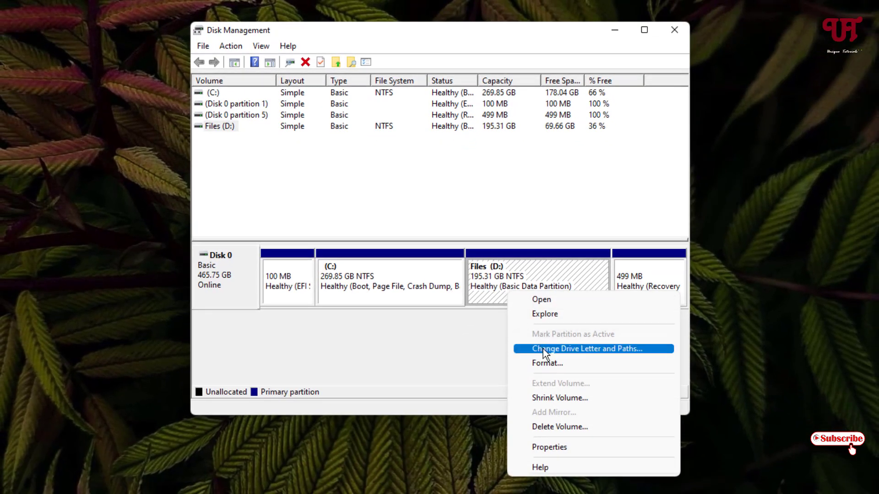
- Remove drive letter D: from the Files volume, then check This PC shows only C:
{"action": "left_click", "coordinate": [586, 349]}
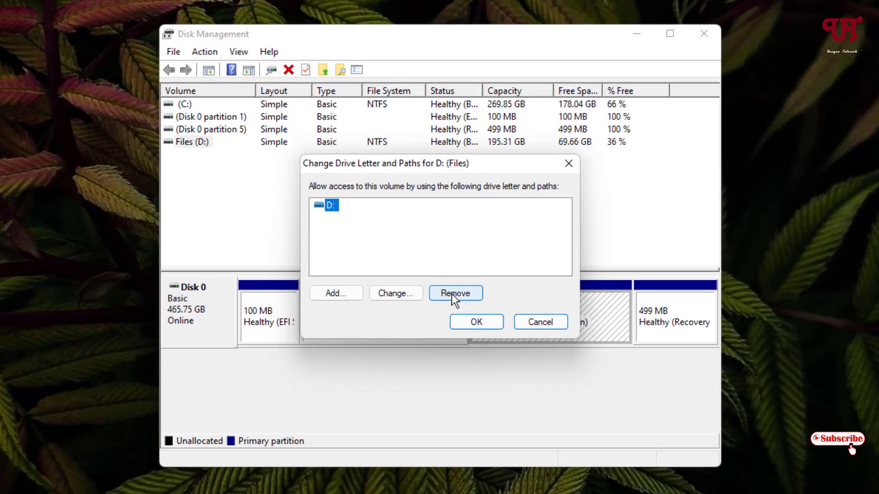
{"action": "left_click", "coordinate": [455, 293]}
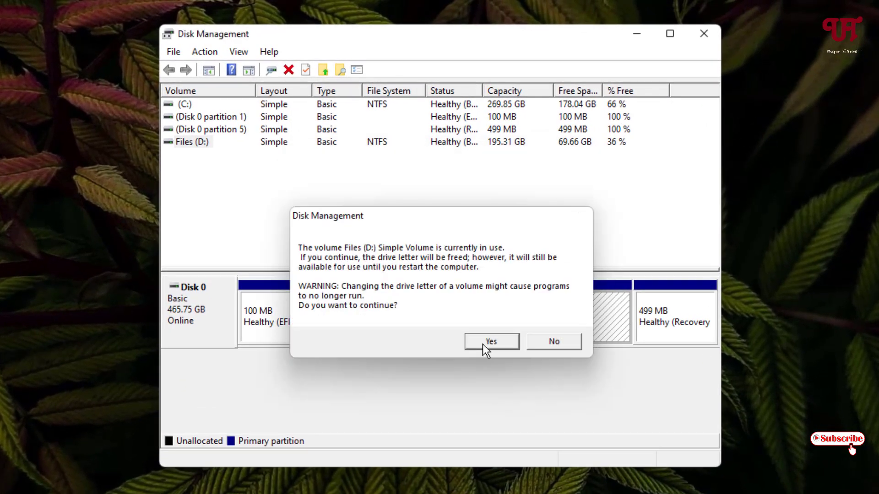
{"action": "left_click", "coordinate": [491, 342]}
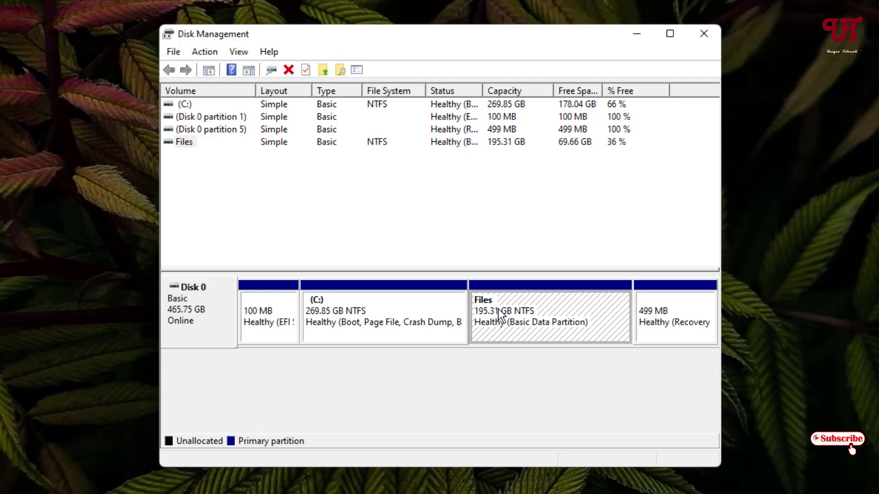
{"action": "left_click", "coordinate": [703, 33]}
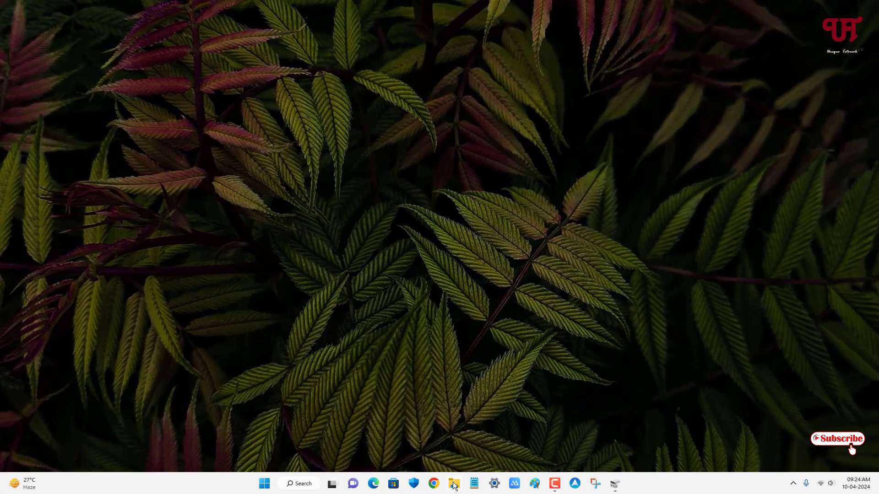
{"action": "left_click", "coordinate": [454, 483]}
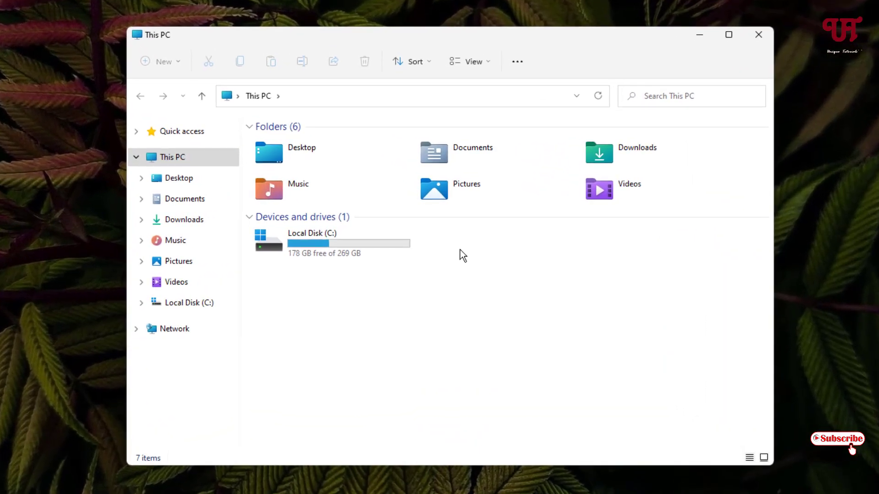
{"action": "mouse_move", "coordinate": [761, 68]}
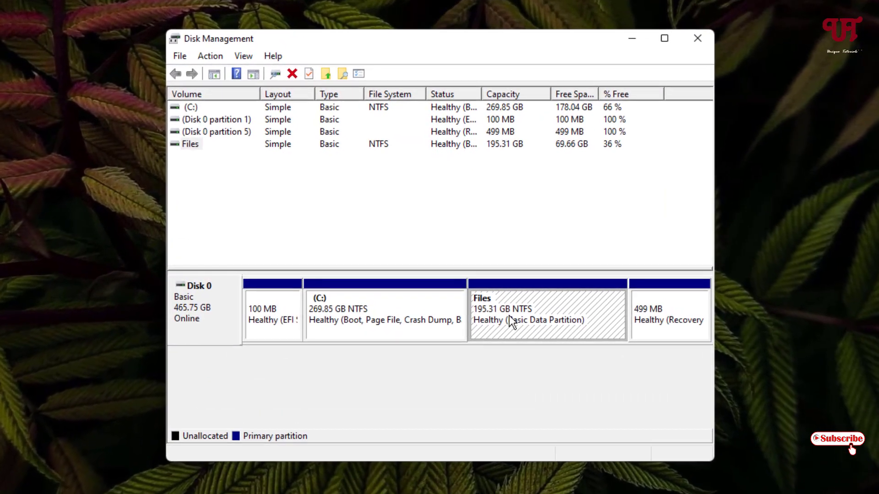
- Add drive letter D back to the Files volume and close Disk Management
{"action": "right_click", "coordinate": [527, 319]}
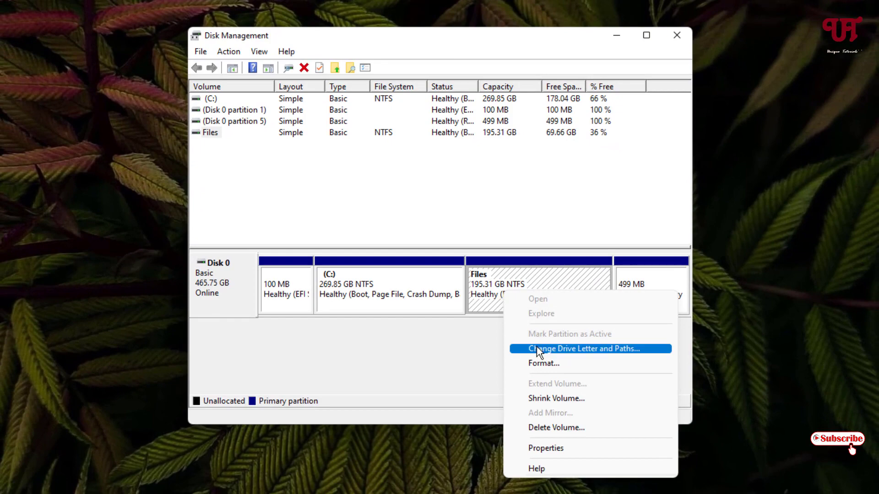
{"action": "left_click", "coordinate": [582, 348]}
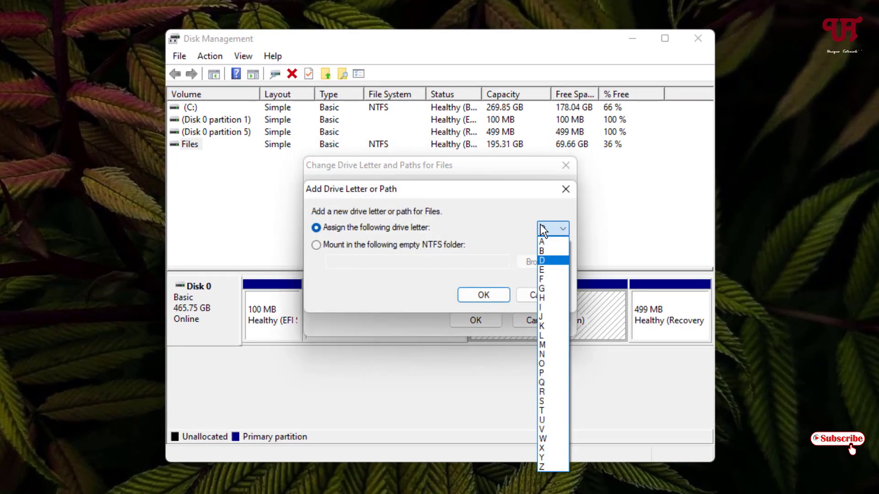
{"action": "left_click", "coordinate": [542, 260]}
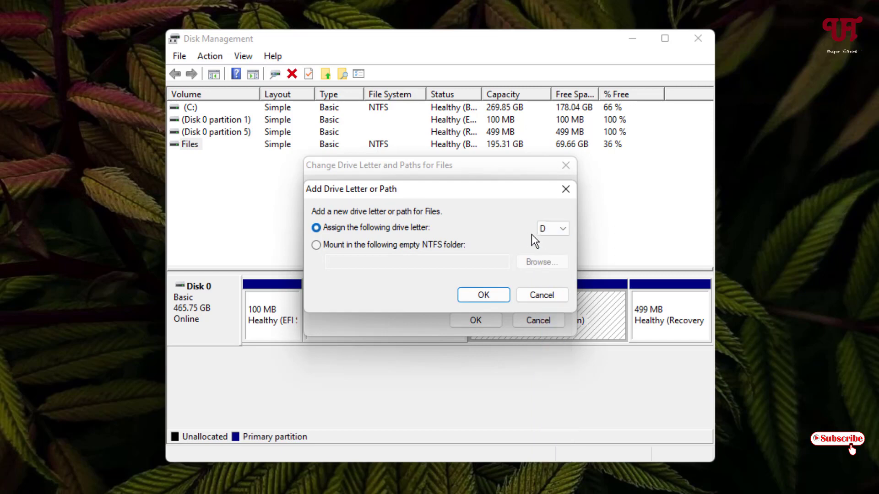
{"action": "left_click", "coordinate": [482, 294]}
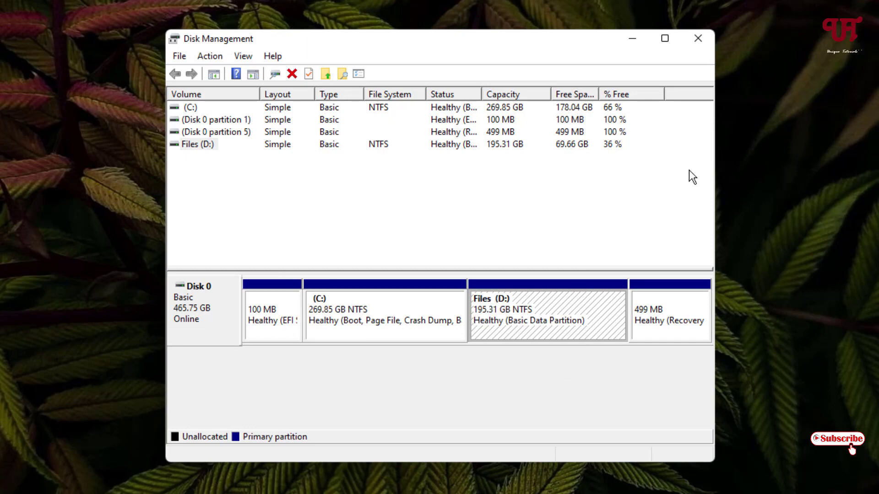
{"action": "left_click", "coordinate": [698, 38]}
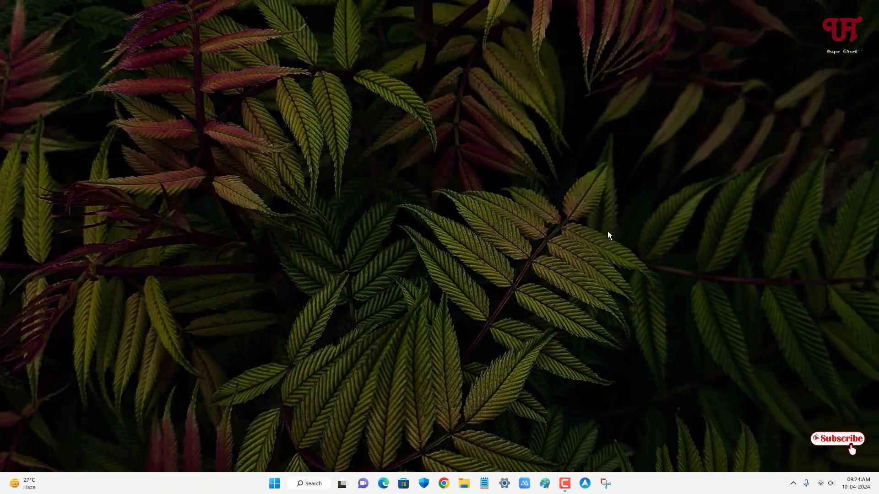
- Verify Files (D:) appears beside C: under This PC, then close File Explorer
{"action": "left_click", "coordinate": [463, 483]}
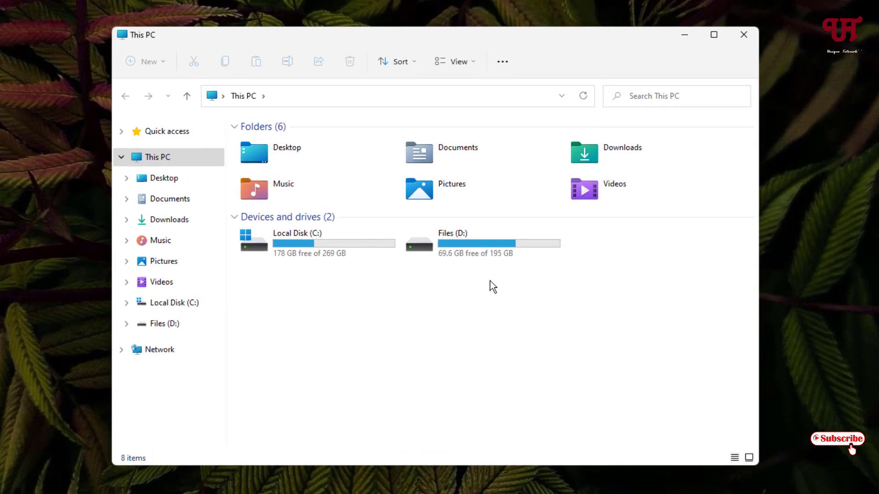
{"action": "left_click", "coordinate": [743, 35]}
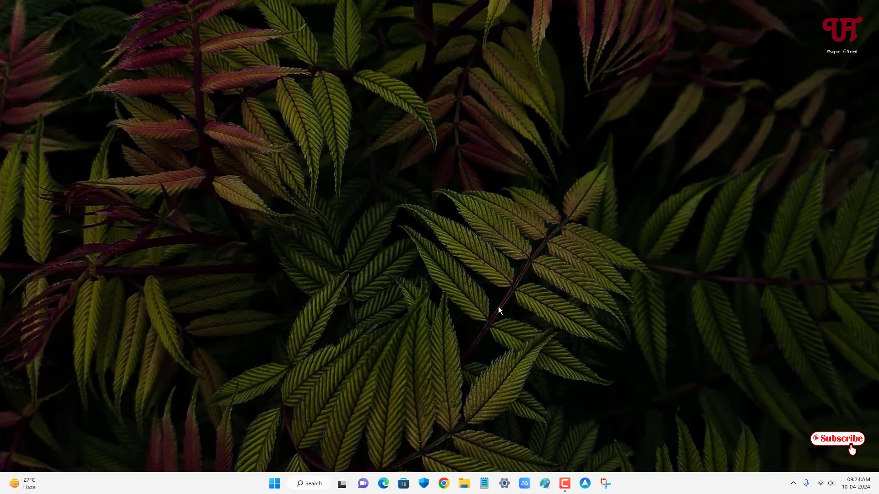